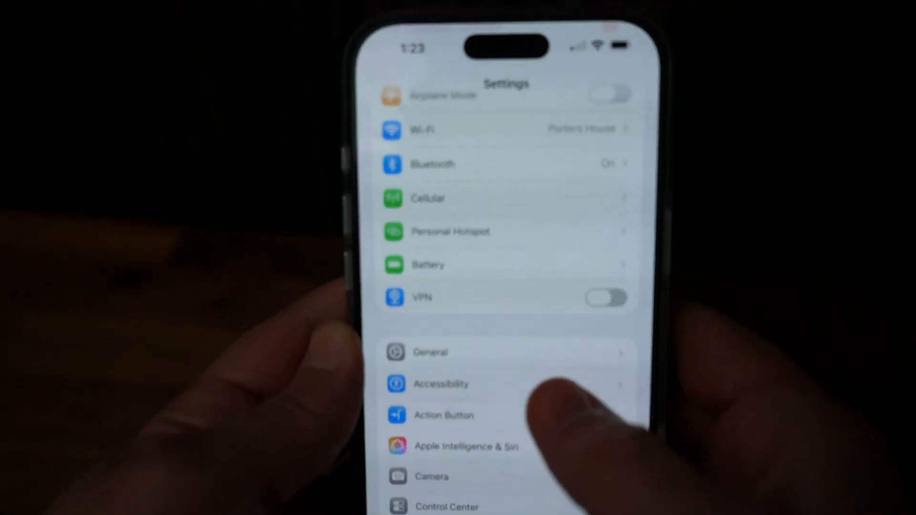
# Go to General and then its Transfer or Reset iPhone page
pyautogui.scroll(-3)
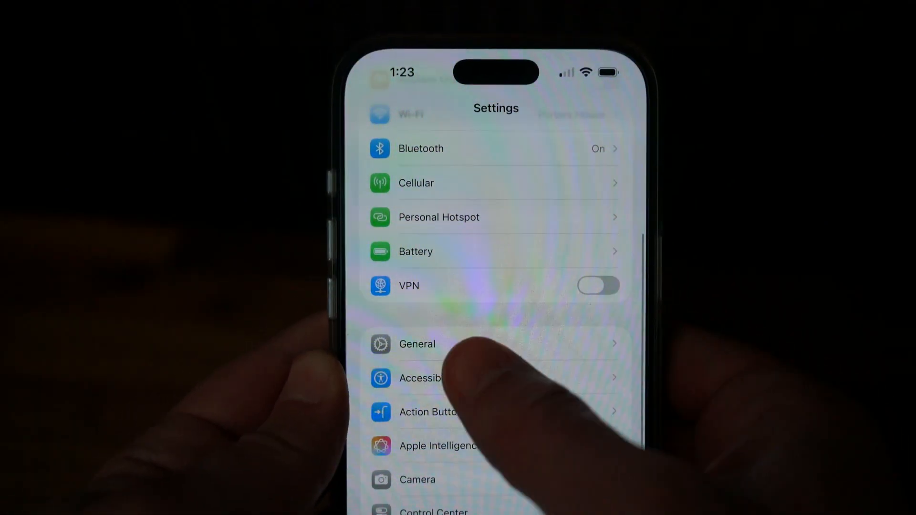
pyautogui.click(417, 343)
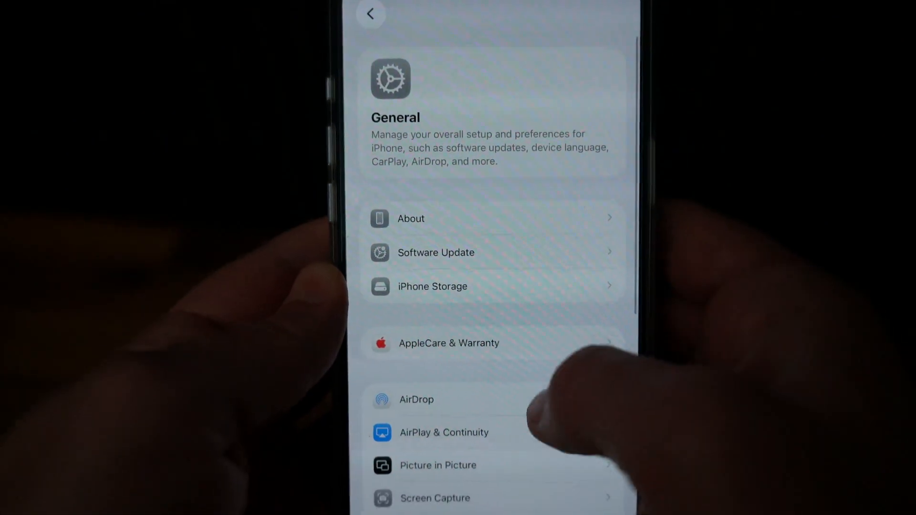
pyautogui.scroll(3)
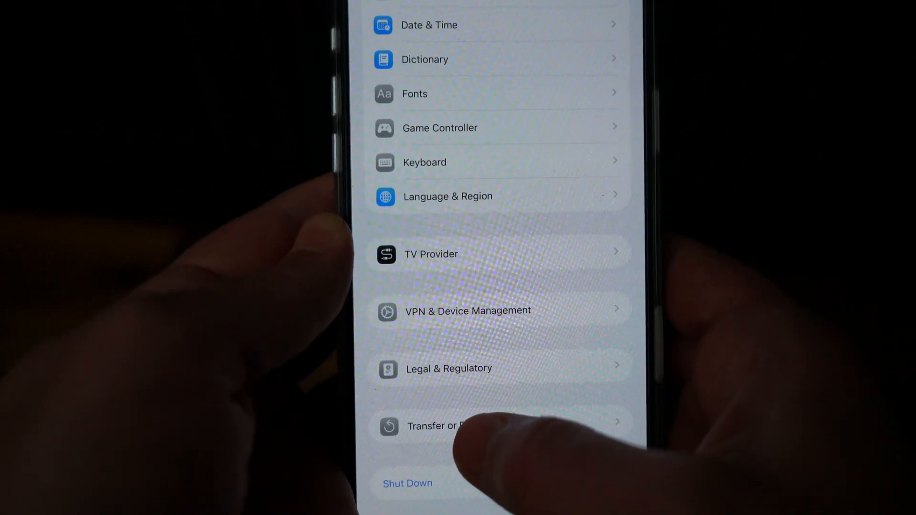
pyautogui.click(444, 425)
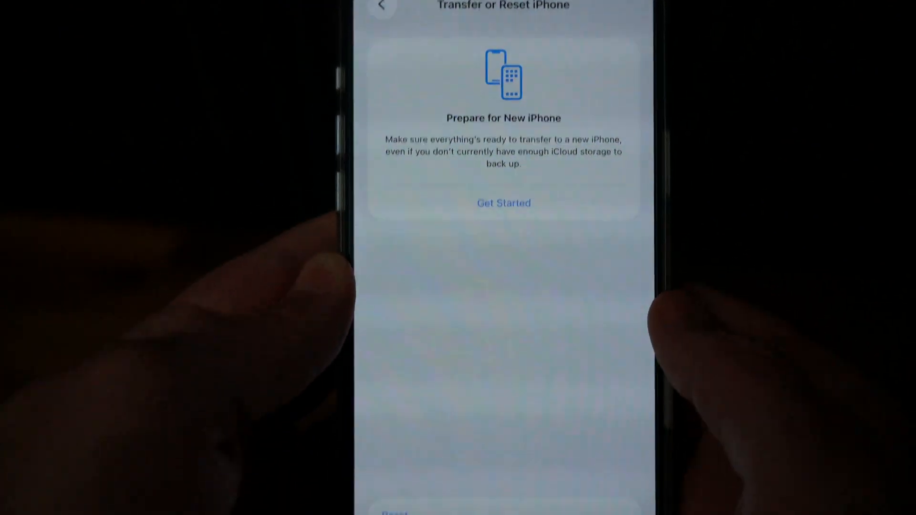
# Start Erase All Content and Settings and enter the passcode's first digit
pyautogui.scroll(-3)
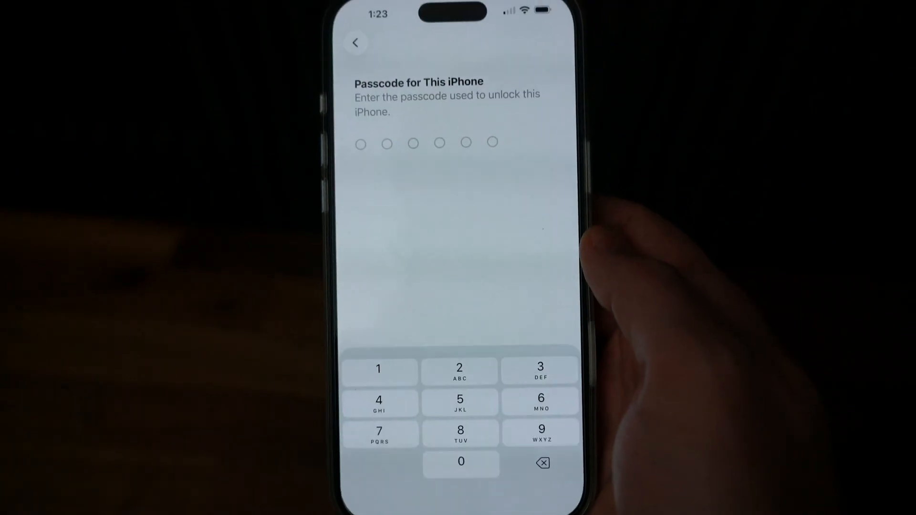
pyautogui.click(380, 402)
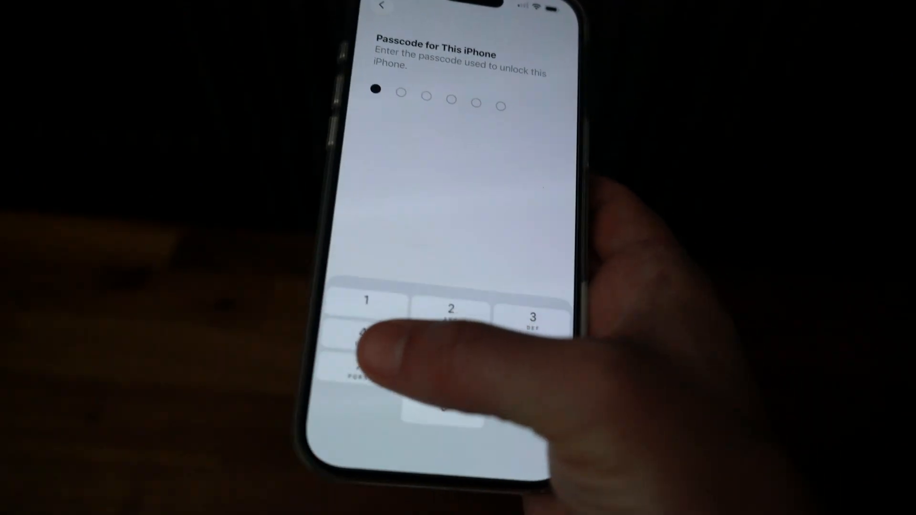